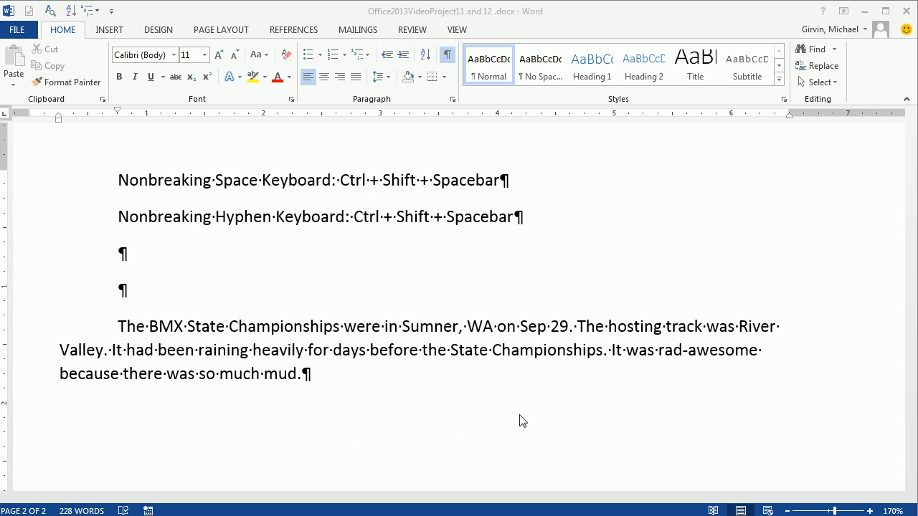
mouse_move(649, 327)
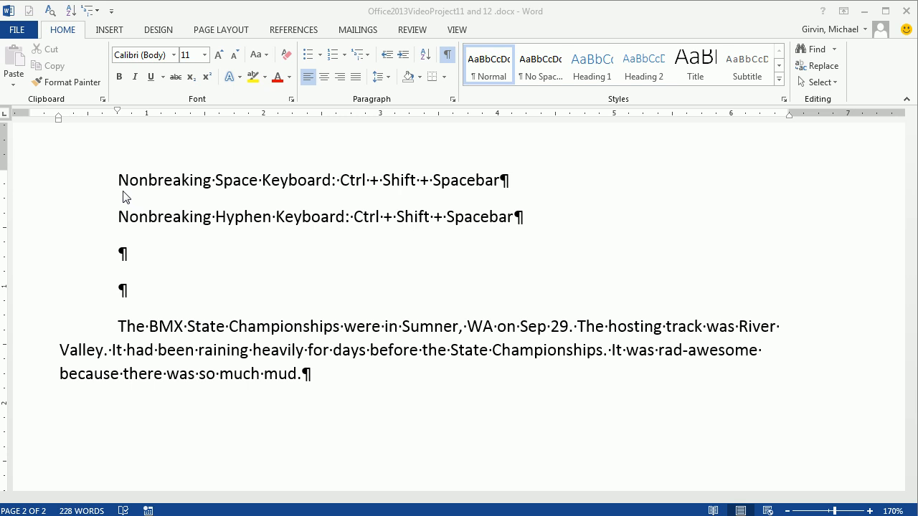
mouse_move(171, 234)
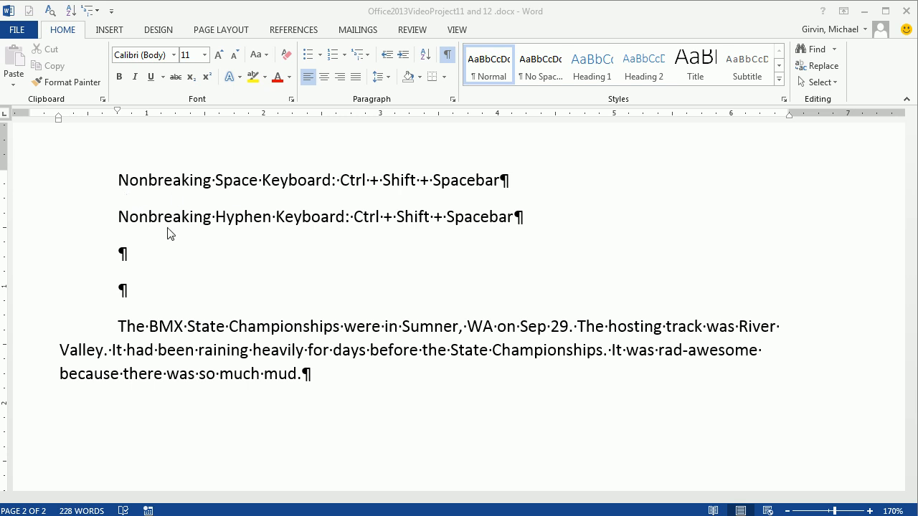
mouse_move(205, 311)
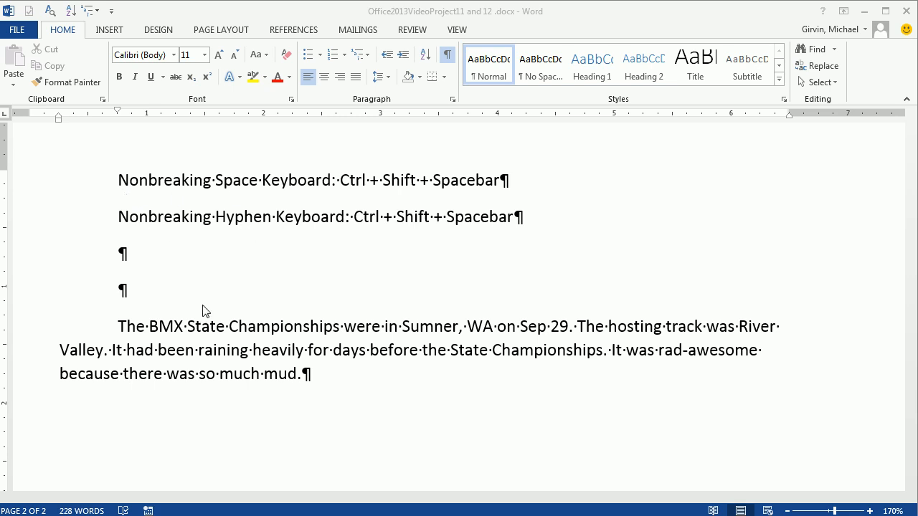
mouse_move(140, 342)
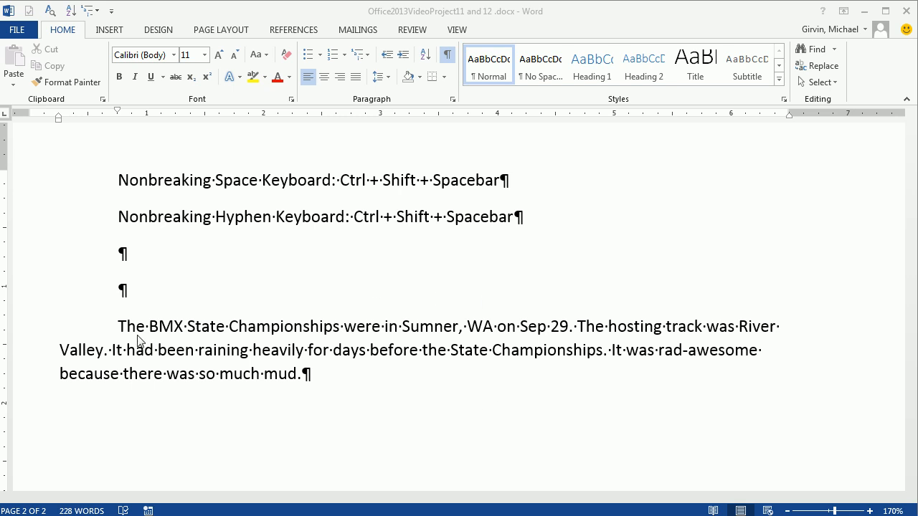
mouse_move(482, 345)
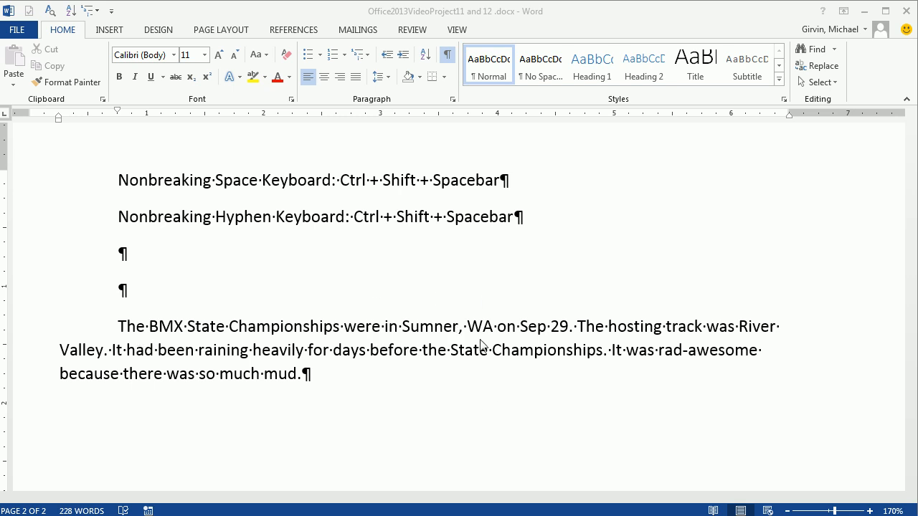
mouse_move(609, 350)
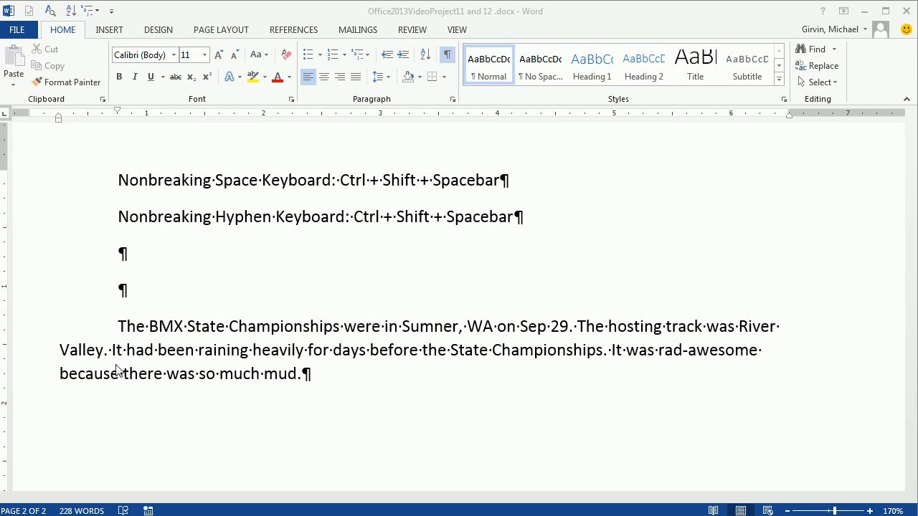
mouse_move(772, 339)
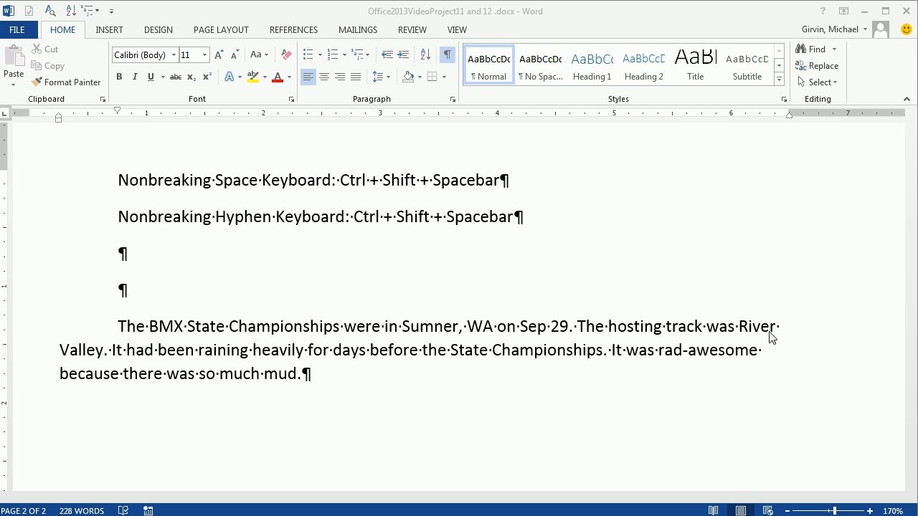
mouse_move(779, 347)
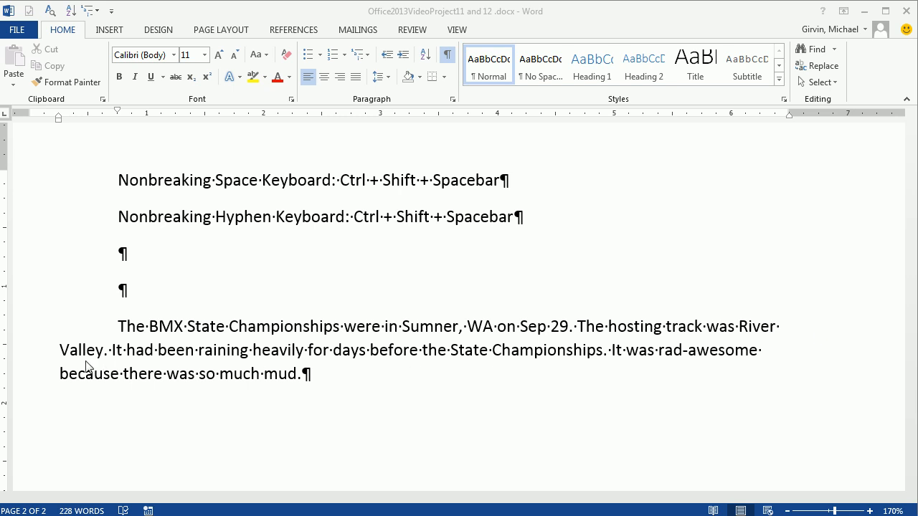
mouse_move(773, 341)
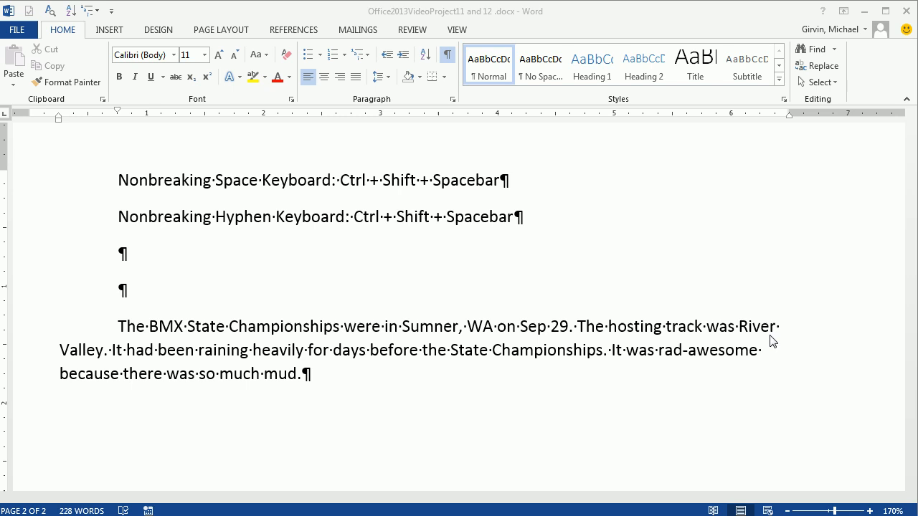
Step: Join 'River Valley' with a nonbreaking space (Ctrl+Shift+Space) in place of the ordinary space
left_click(778, 327)
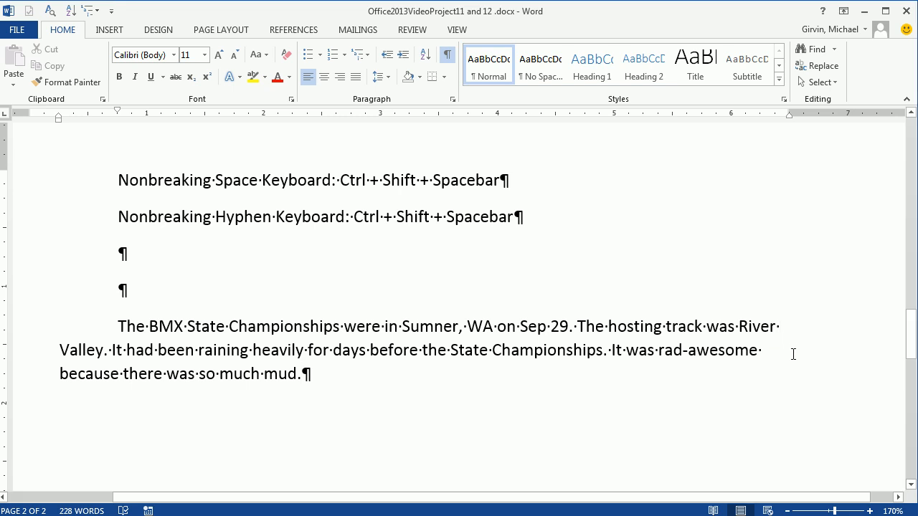
left_click(779, 327)
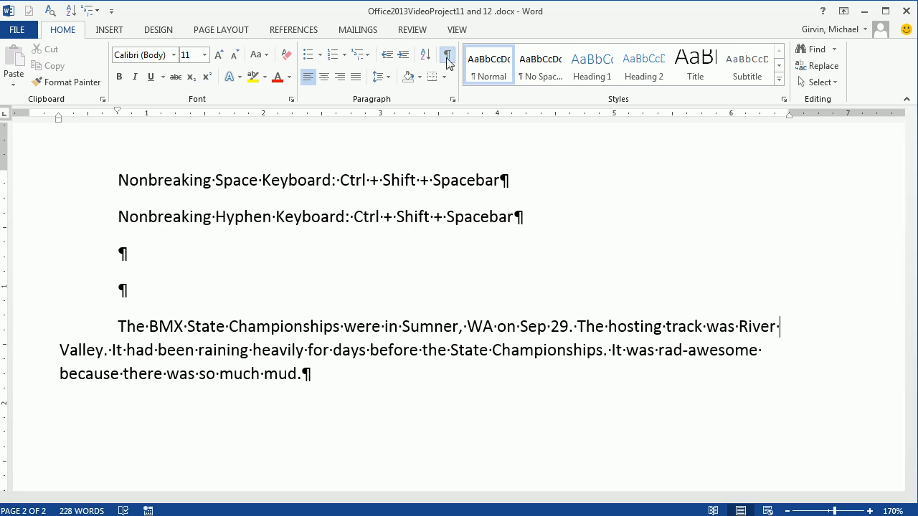
mouse_move(447, 60)
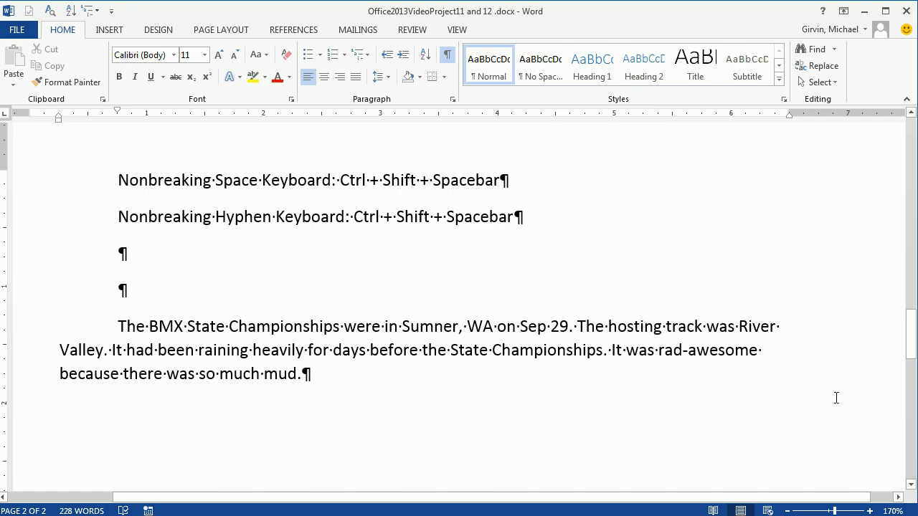
left_click(781, 327)
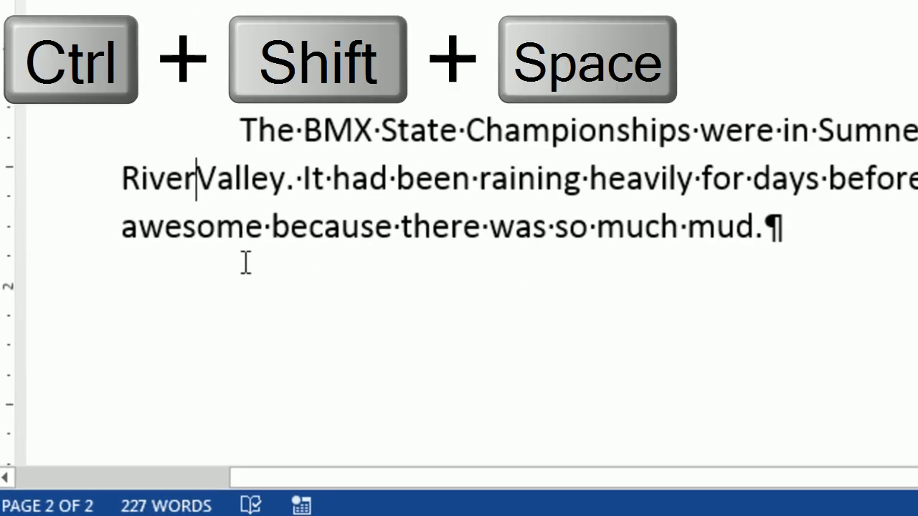
key("ctrl+shift+space")
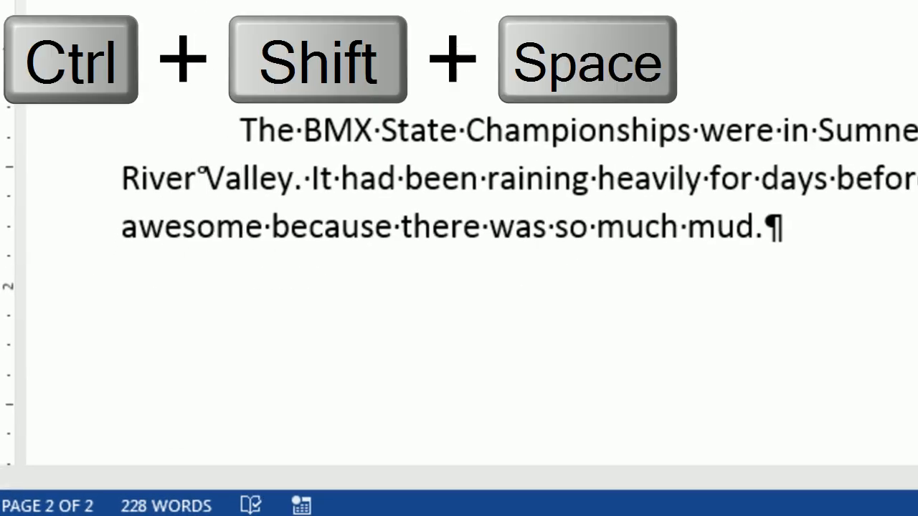
key("ctrl+shift+space")
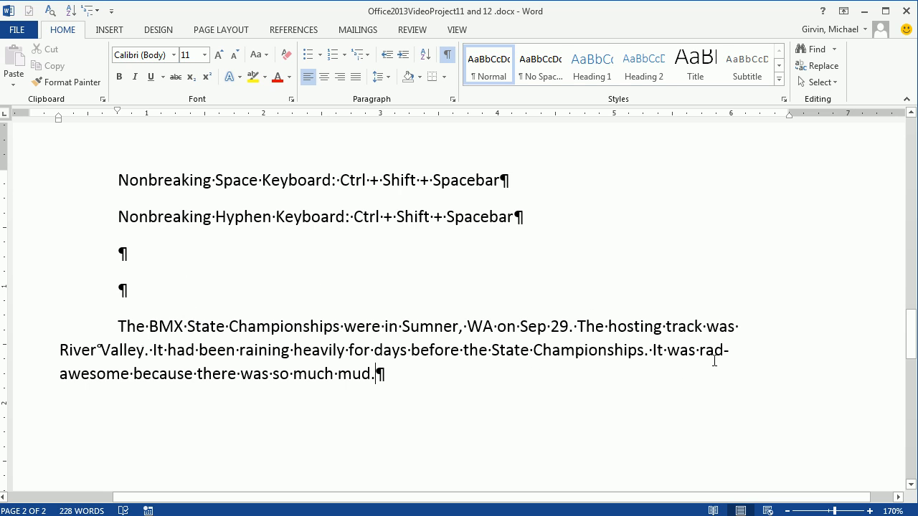
mouse_move(479, 448)
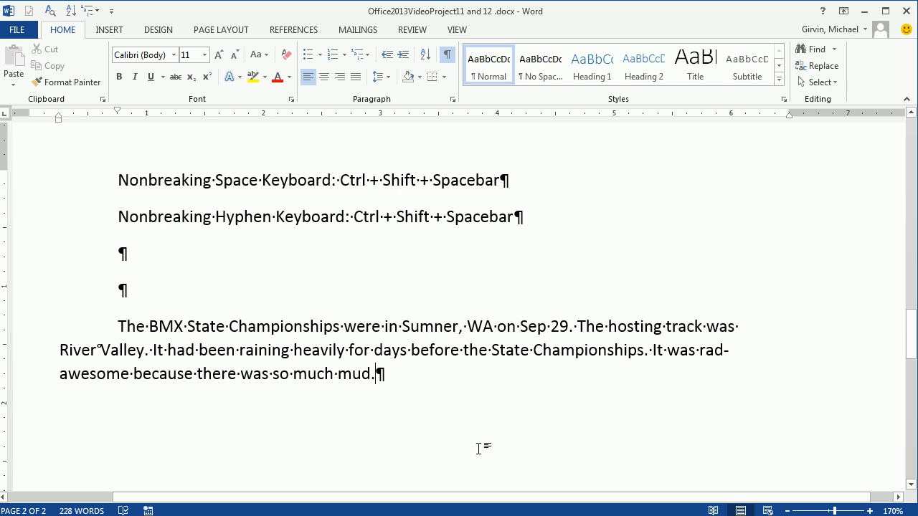